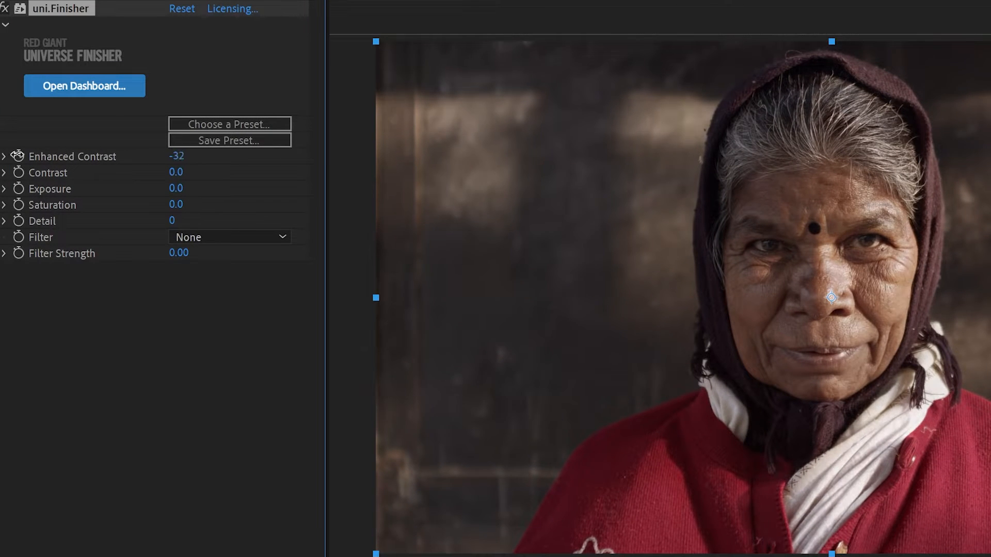
- Scrub the uni.Finisher Enhanced Contrast value up to 100
drag(177, 156, 145, 155)
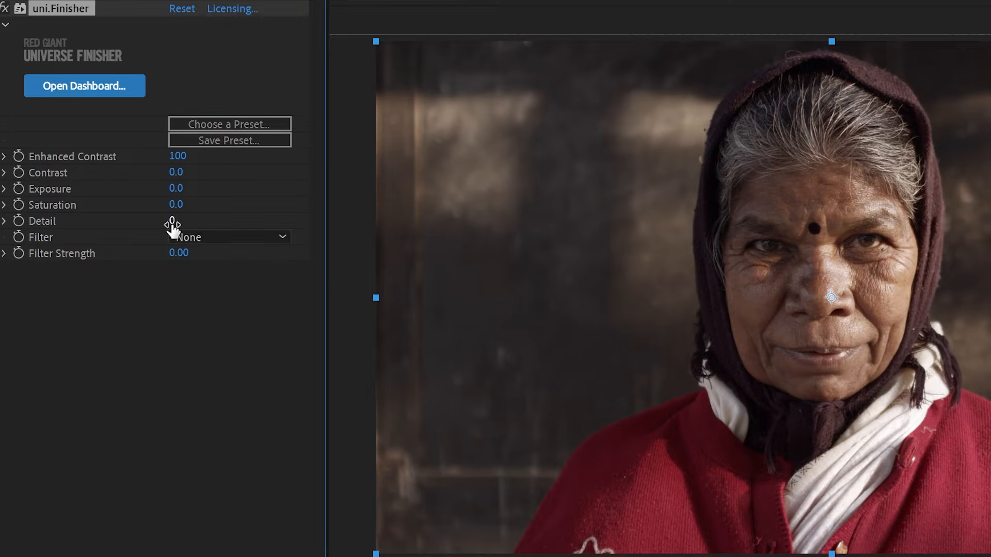
- Raise Detail to 80 and choose the Spring filter look, strength 31
drag(173, 221, 257, 222)
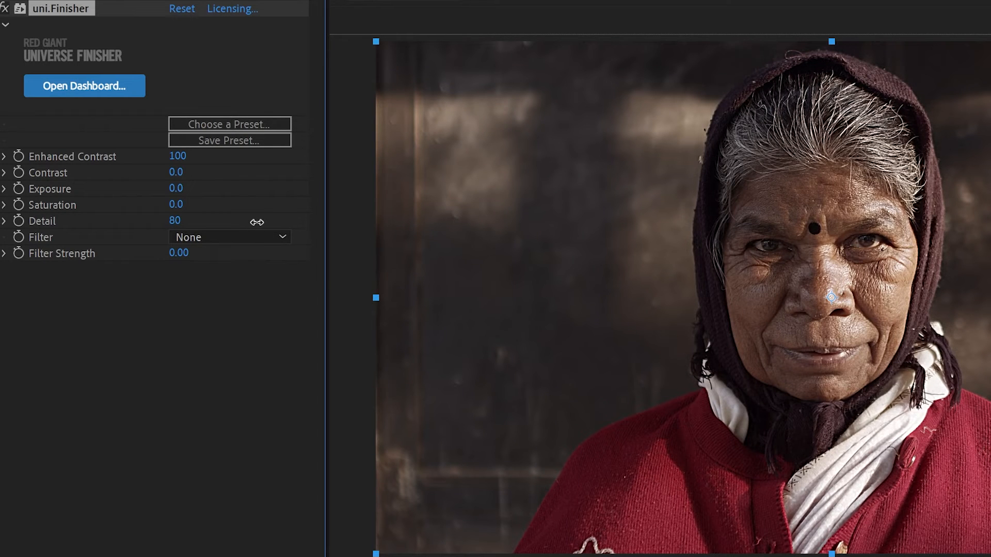
click(229, 237)
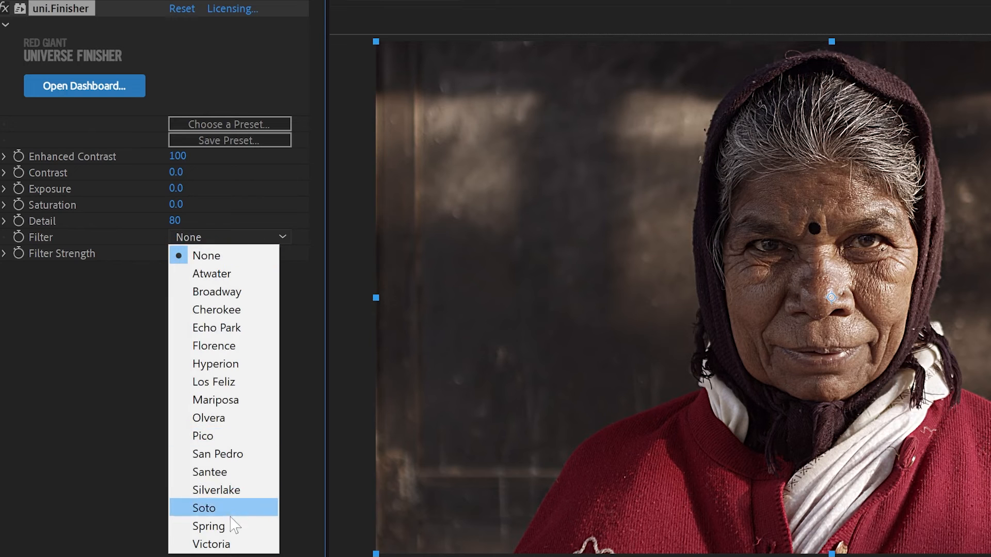
click(209, 526)
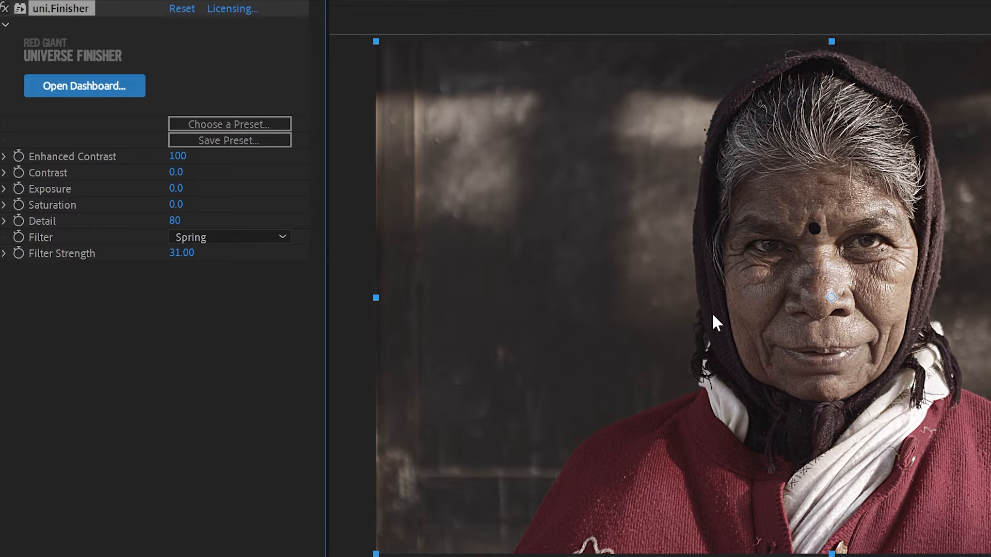
mouse_move(726, 335)
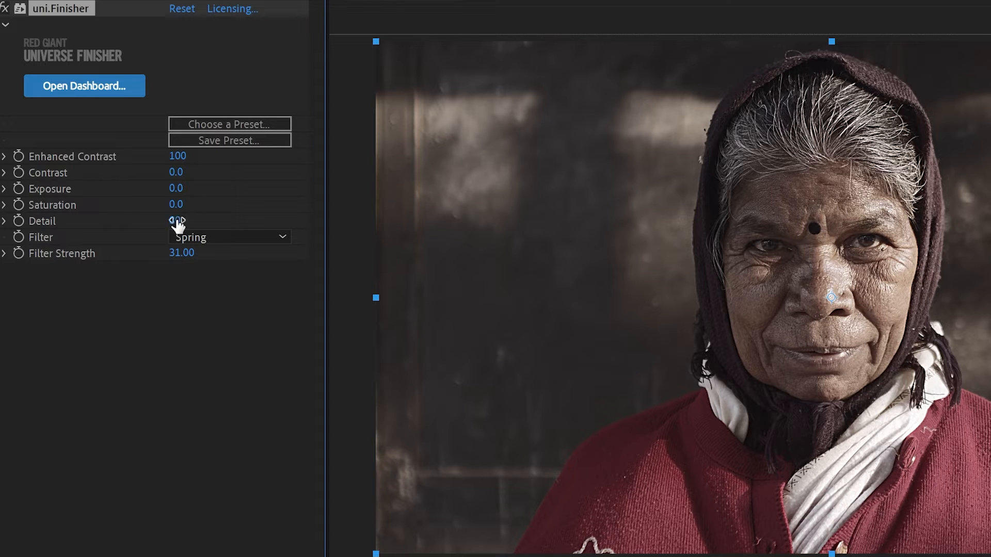
- Try the Atwater look, adjust a slider, then settle on Florence at strength 100
click(229, 237)
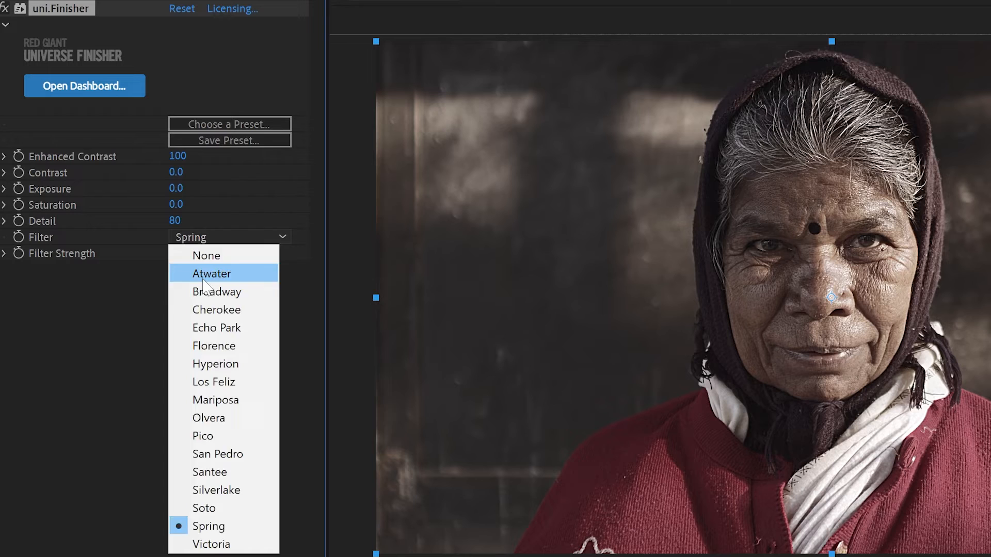
click(211, 273)
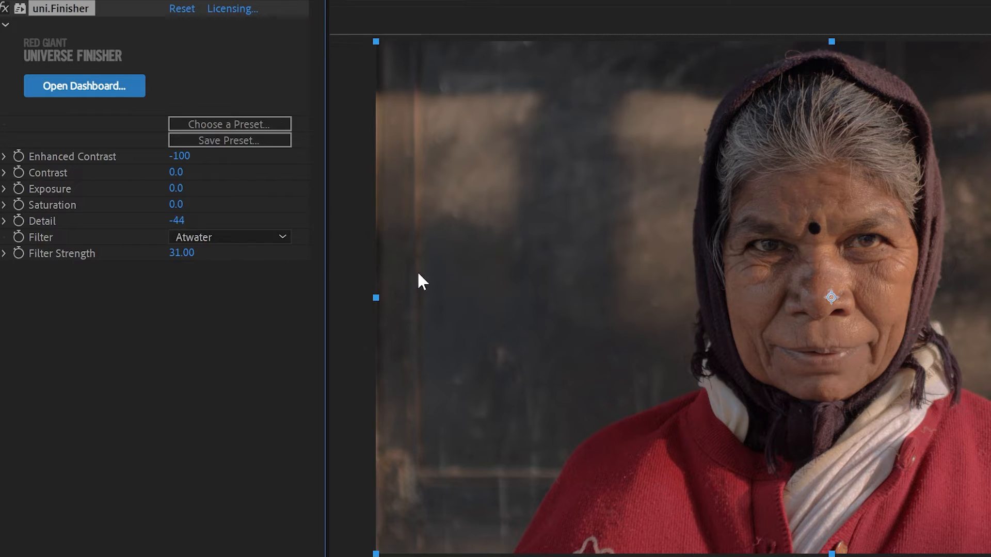
drag(176, 188, 218, 189)
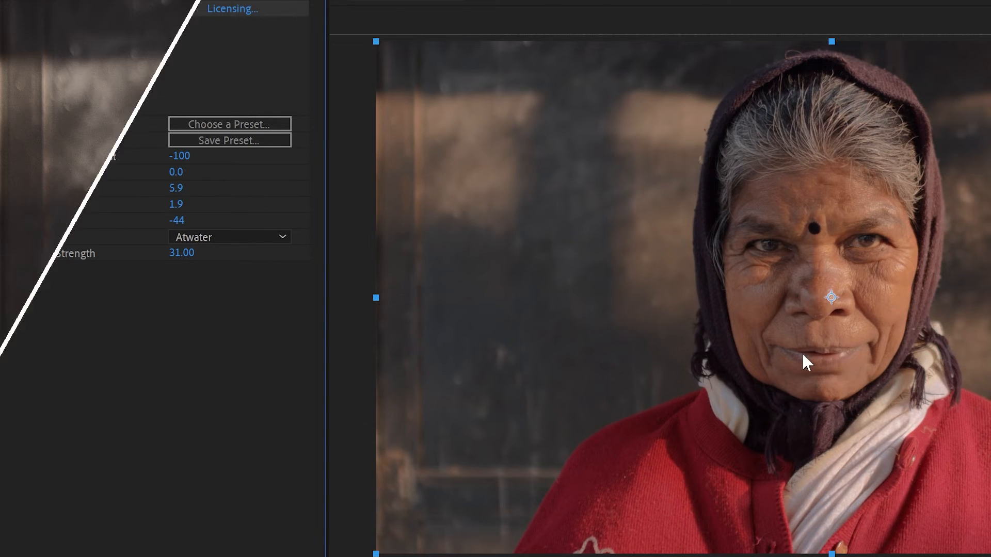
click(229, 236)
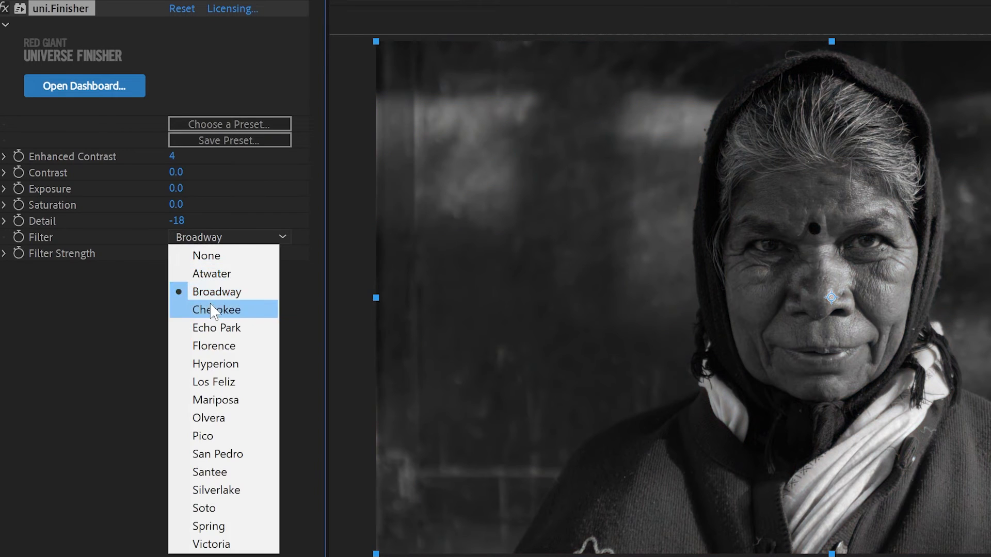
click(214, 345)
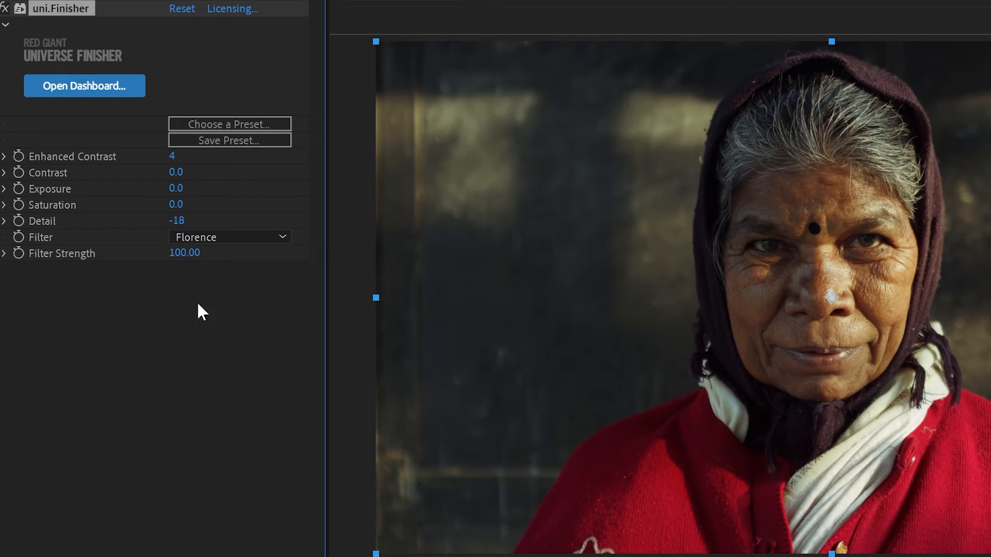